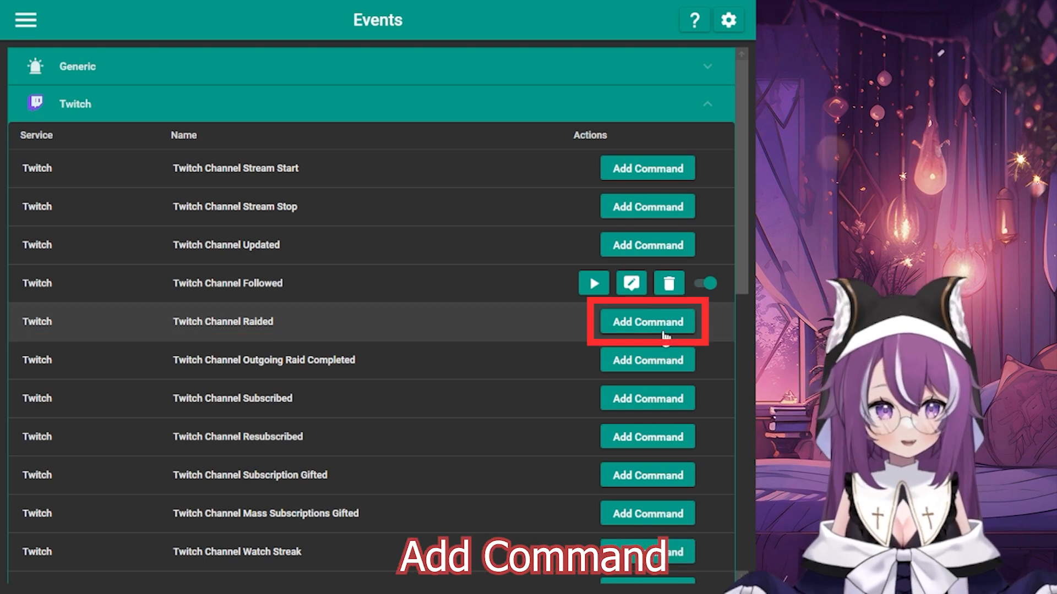
Step: Add a command to the Twitch Channel Raided event
{"action": "left_click", "coordinate": [646, 321]}
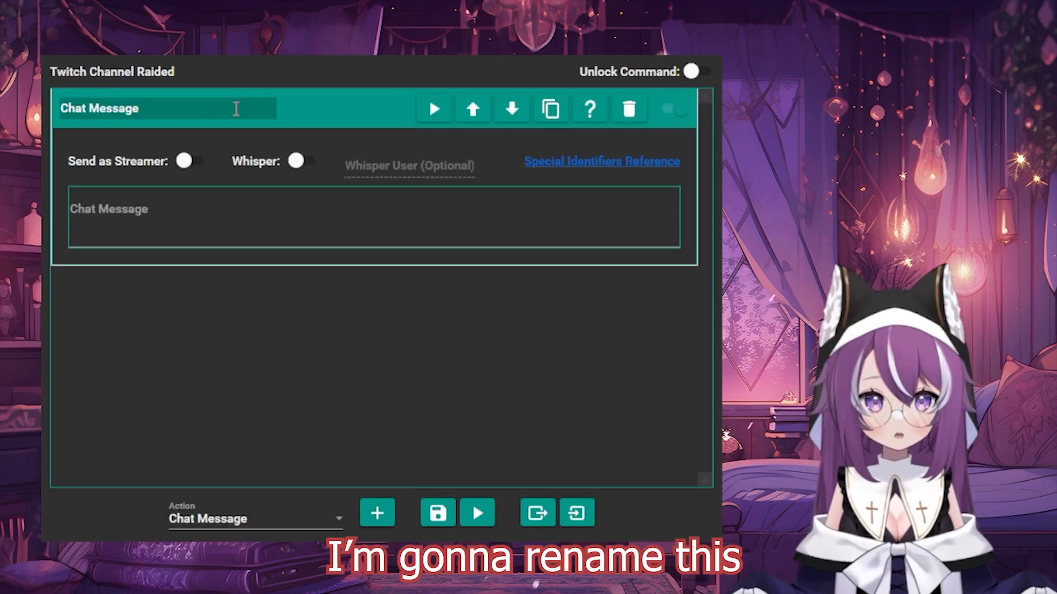
Step: Name the chat action 'Shoutout', set message '!so $username', and send as streamer
{"action": "type", "text": "Shout"}
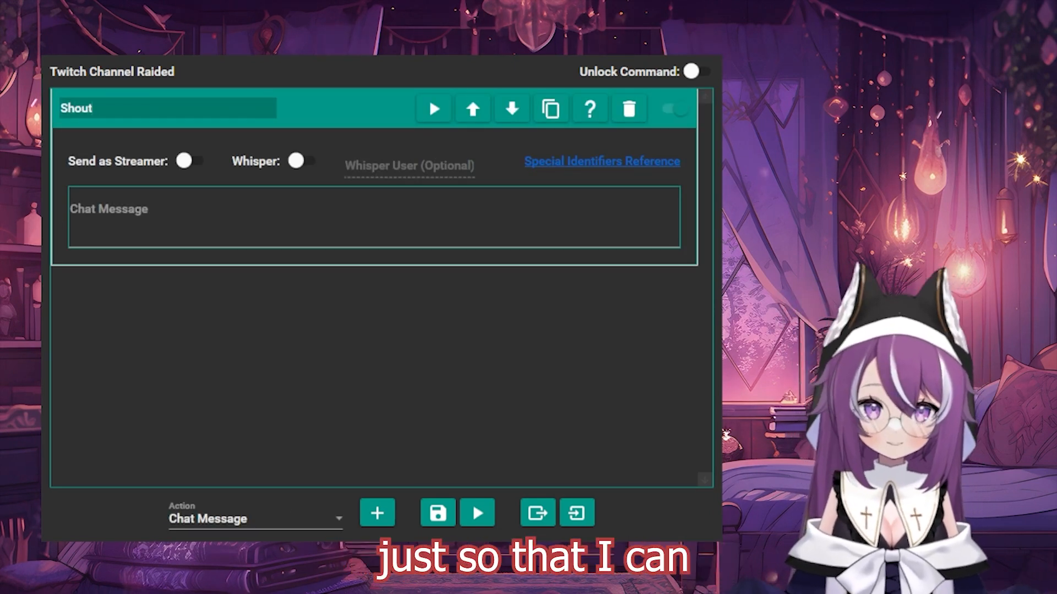
{"action": "type", "text": "out"}
{"action": "left_click", "coordinate": [373, 217]}
{"action": "type", "text": "!"}
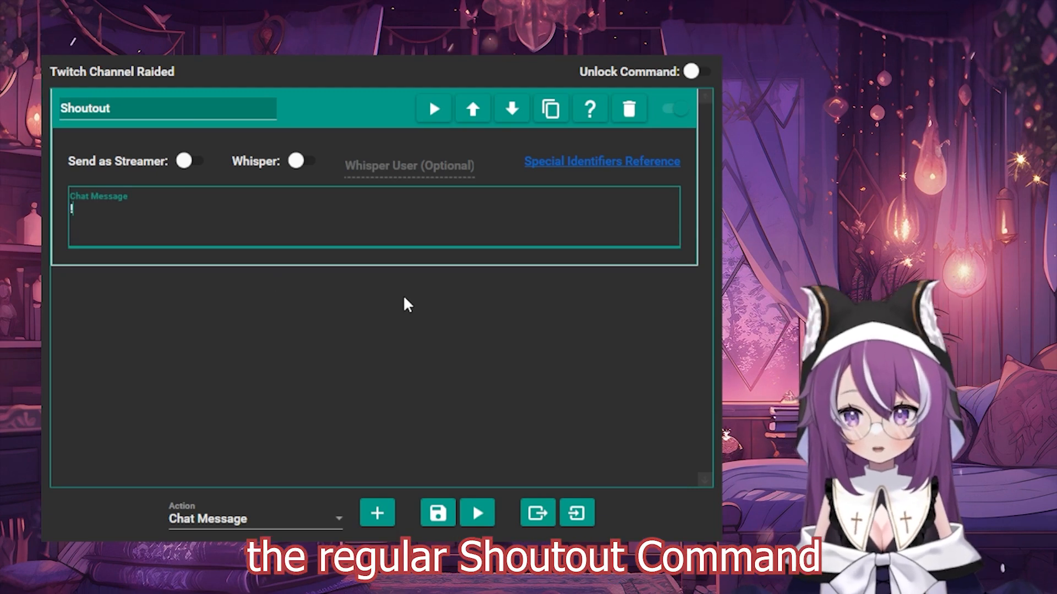
{"action": "type", "text": "so"}
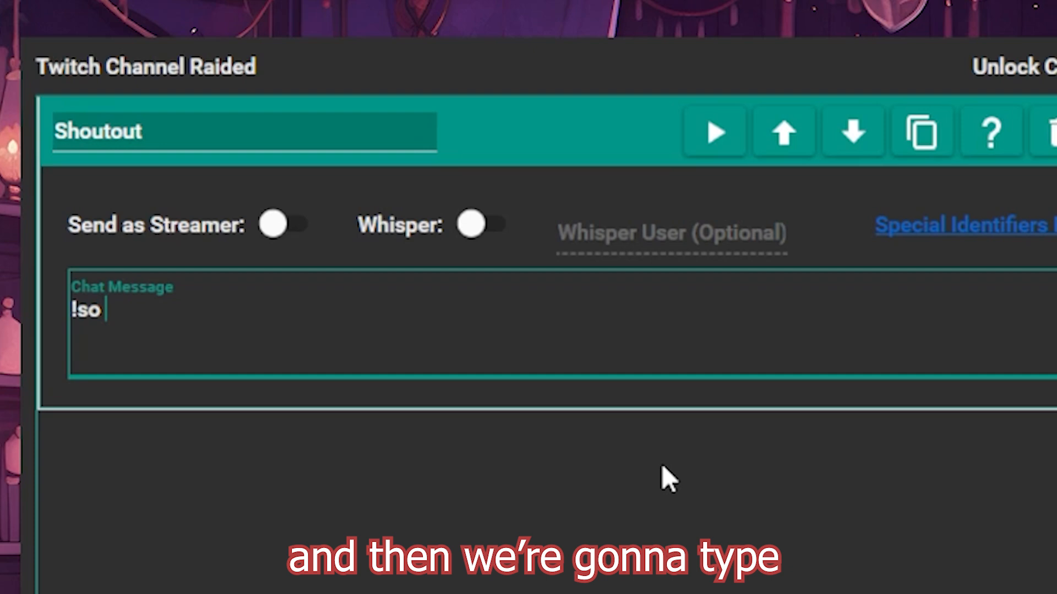
{"action": "type", "text": "$usernam"}
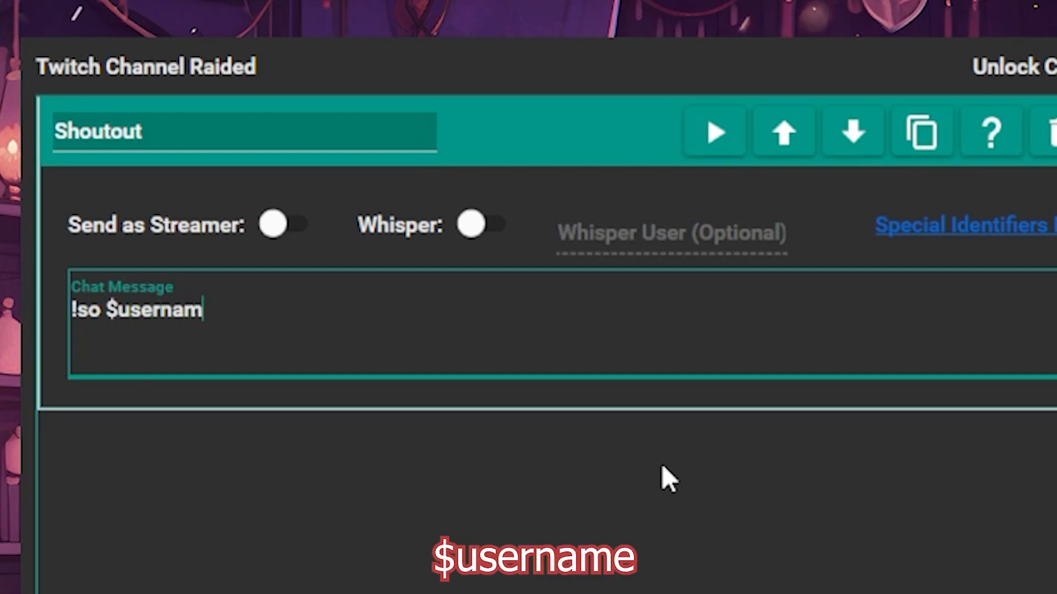
{"action": "type", "text": "e"}
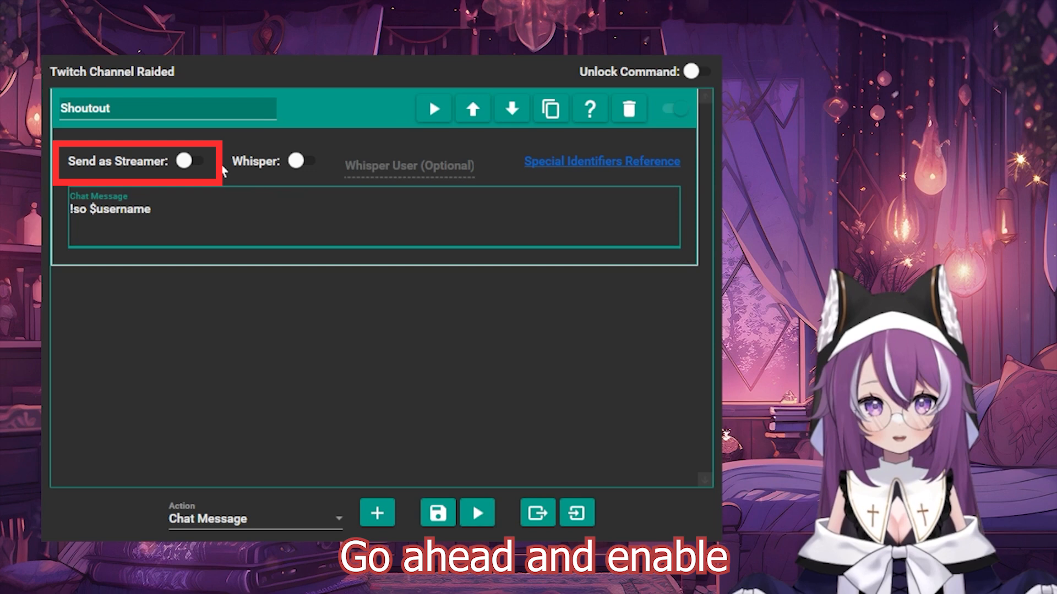
{"action": "left_click", "coordinate": [191, 160]}
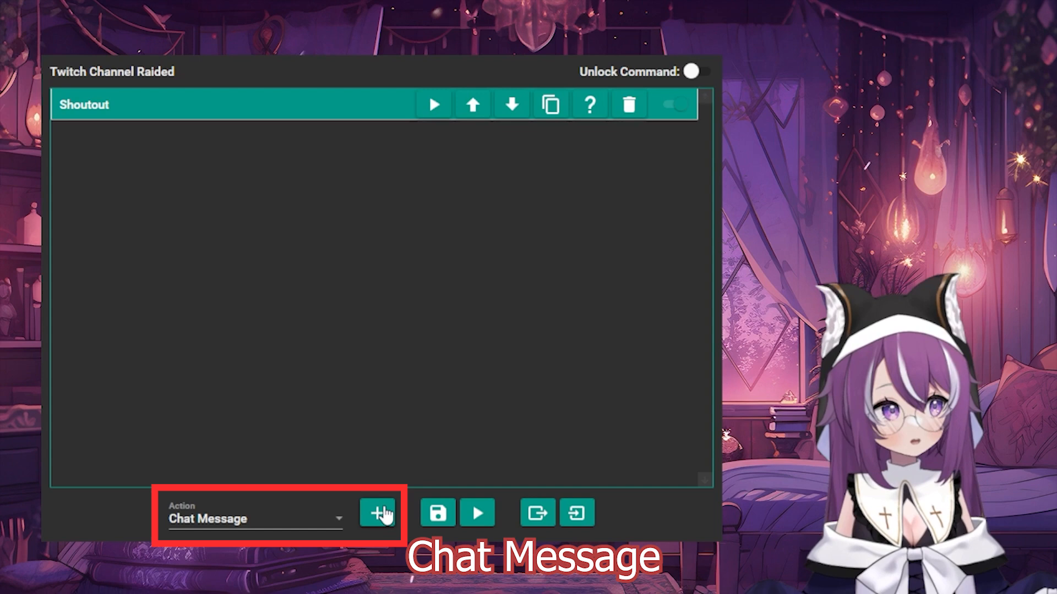
Step: Add a 'Welcome Message' chat action with Michie's welcome text, sent as streamer
{"action": "left_click", "coordinate": [378, 513]}
{"action": "type", "text": "Welcome Message"}
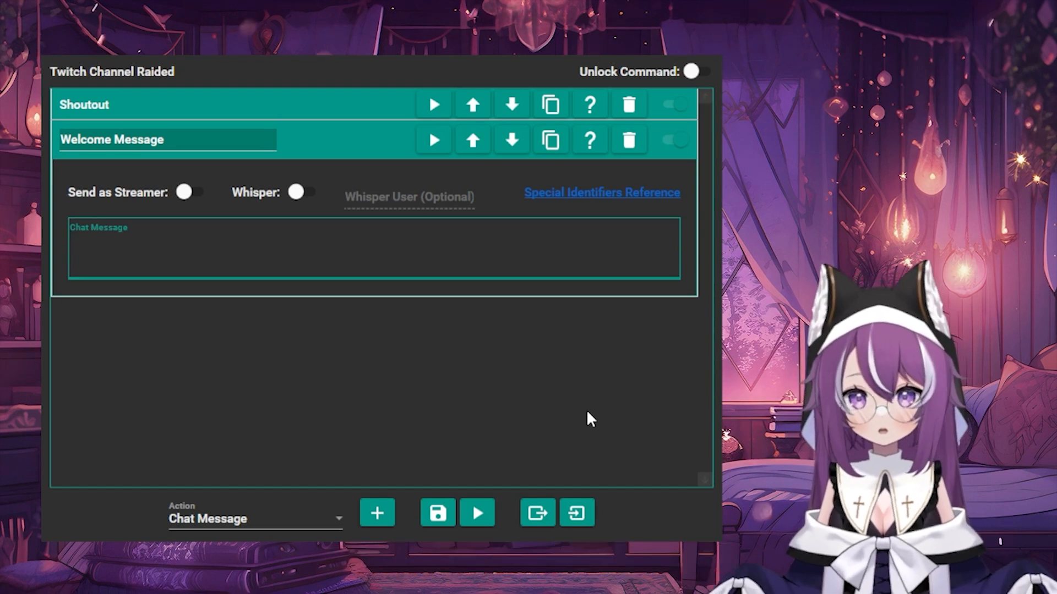
{"action": "type", "text": "Welcome on in! My name is Michie (she/they) and I'm a chaotically comfy streamer. My current comfort games are DBD, Tiny Glade, and any dating sim games! Feel free to chat, lurkers are welcome, and hope you have fun~"}
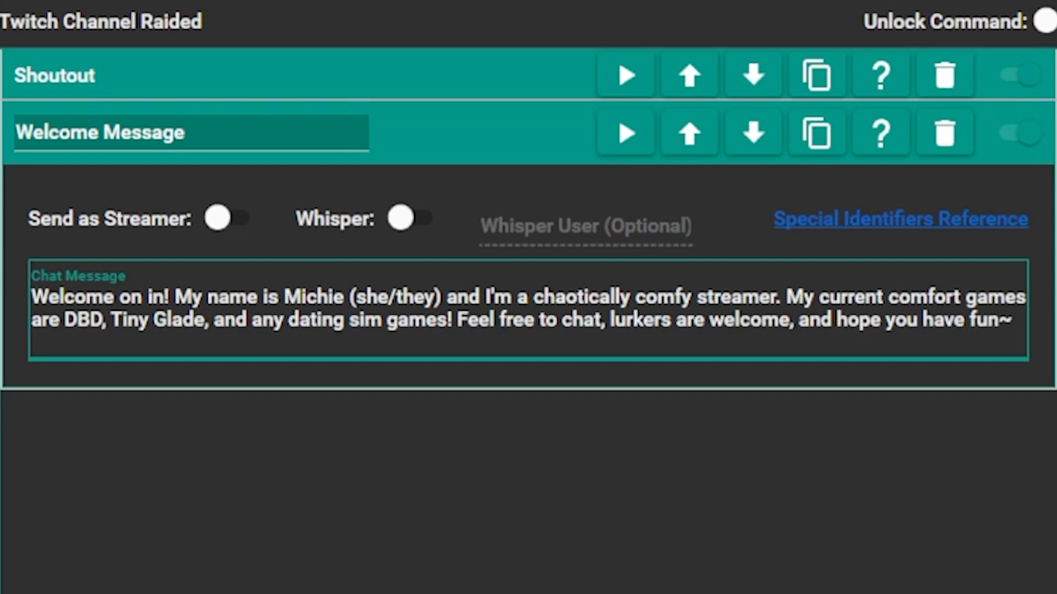
{"action": "left_click", "coordinate": [1018, 319]}
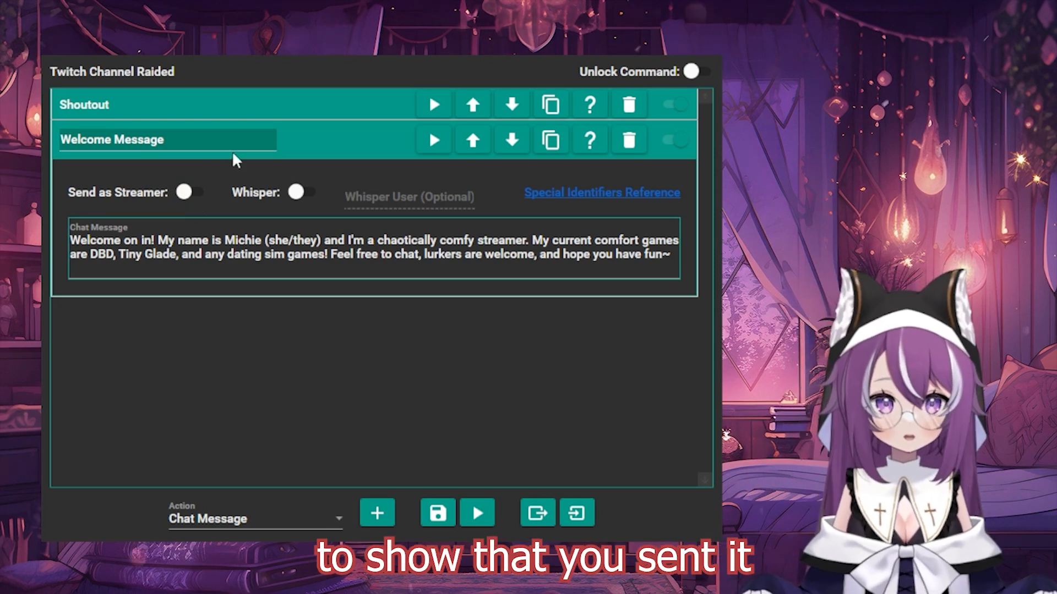
{"action": "left_click", "coordinate": [191, 192]}
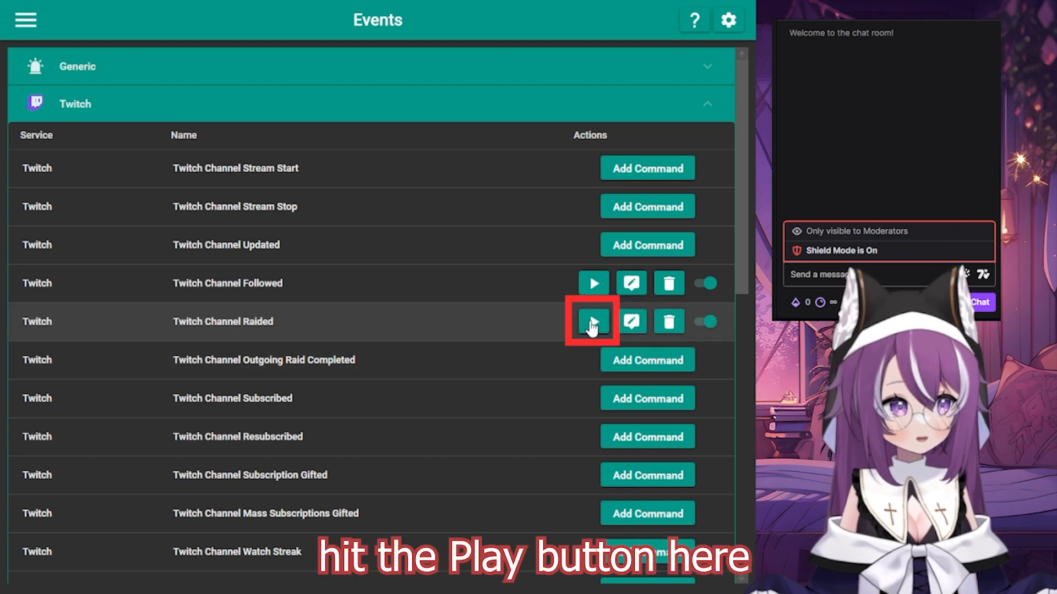
Step: Test-run the Twitch Channel Raided command
{"action": "left_click", "coordinate": [592, 321]}
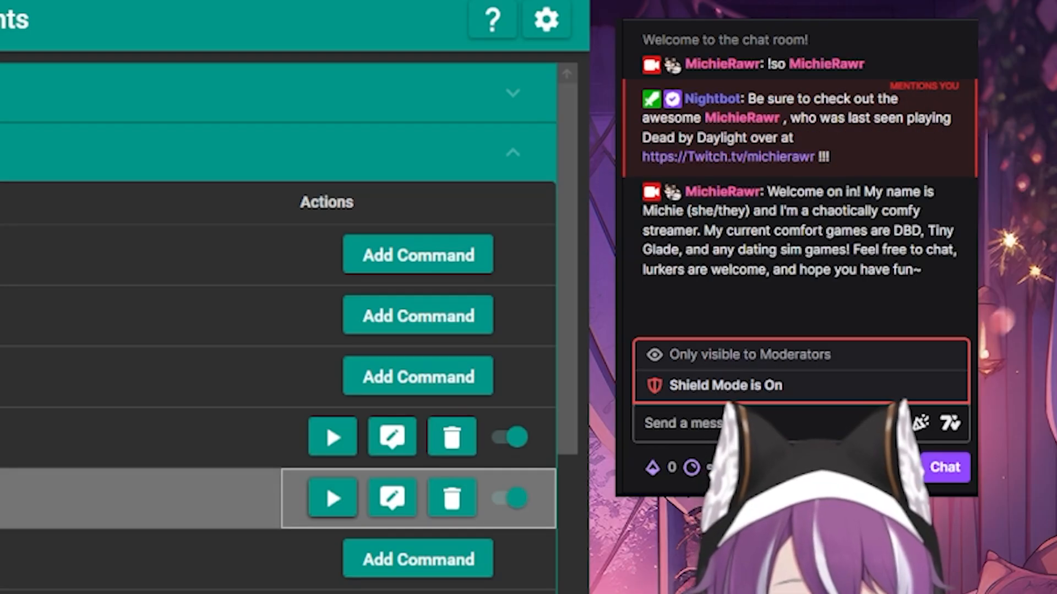